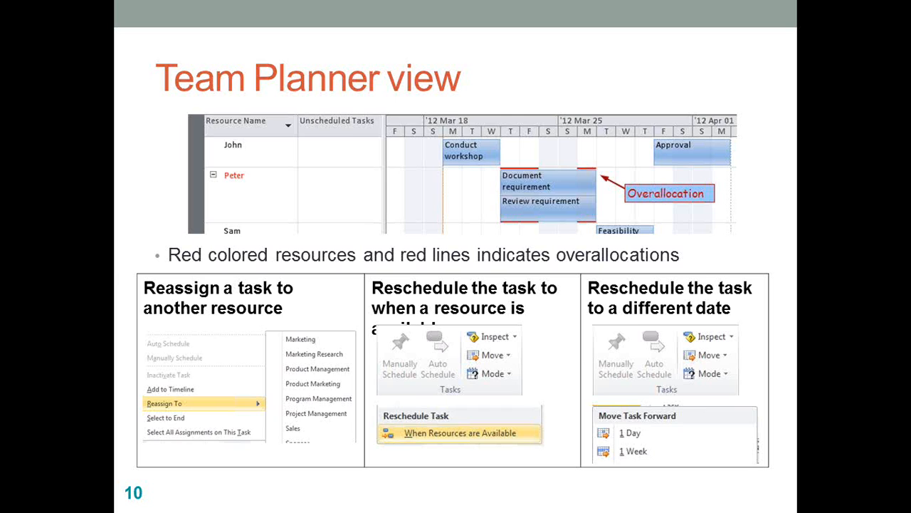
mouse_move(56, 145)
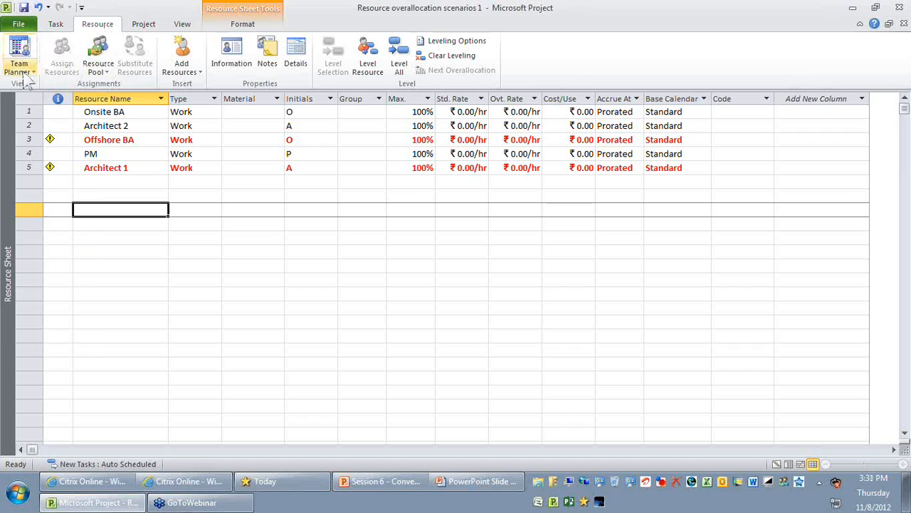
Bring up the list of views available to switch to.
click(20, 71)
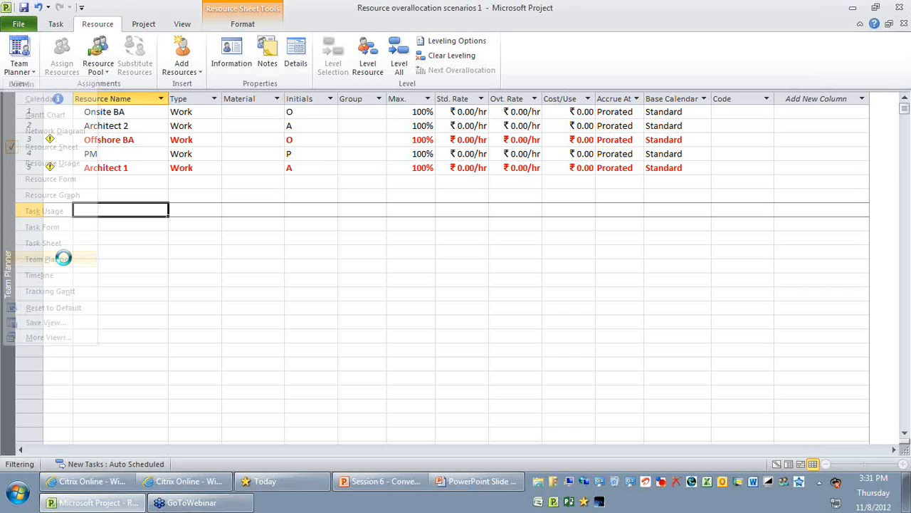
Switch to the Team Planner view showing Onsite BA, Architect 2, Offshore BA, PM and Architect 1.
click(44, 259)
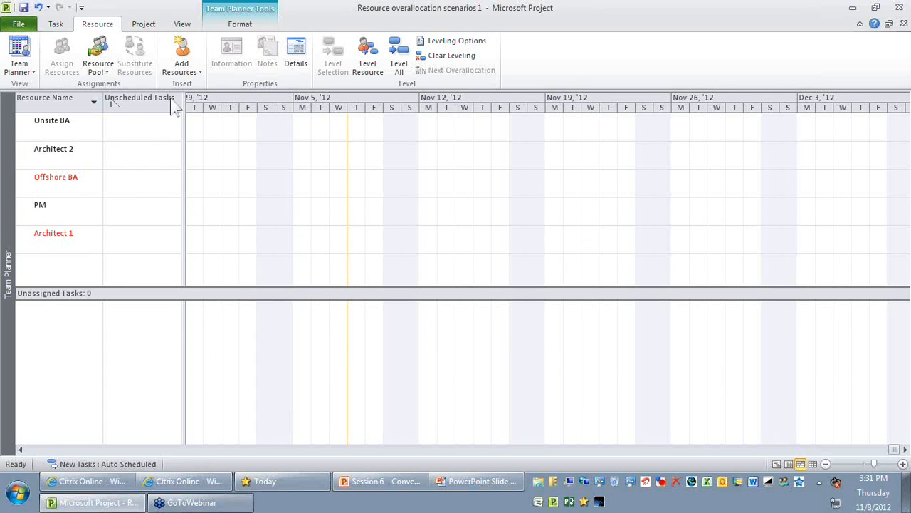
mouse_move(145, 106)
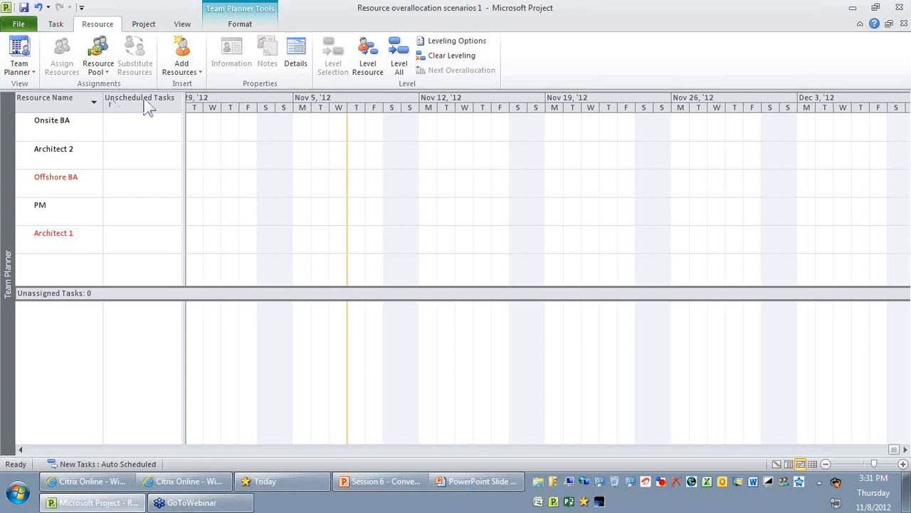
mouse_move(146, 107)
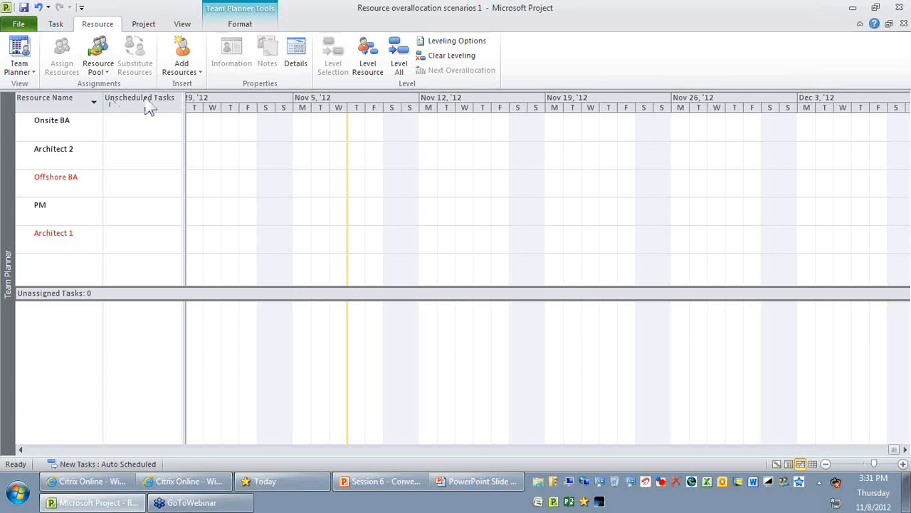
mouse_move(154, 102)
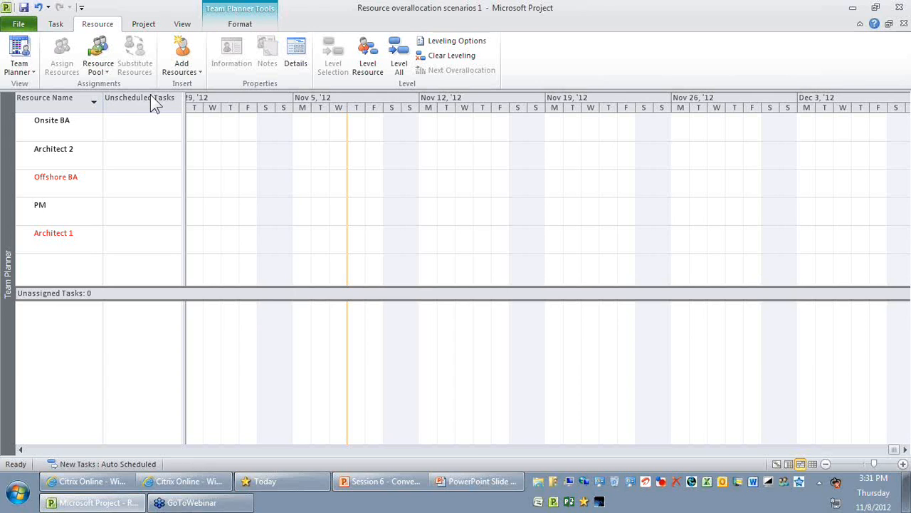
mouse_move(156, 105)
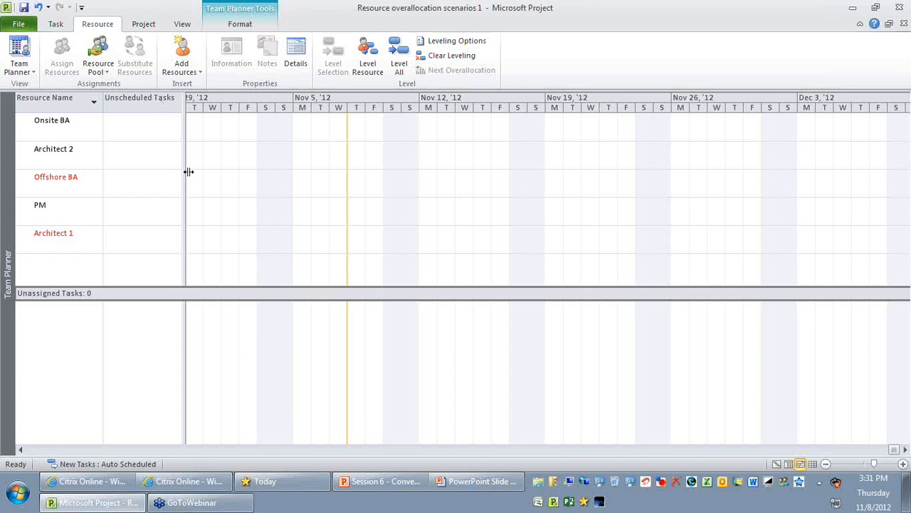
mouse_move(136, 275)
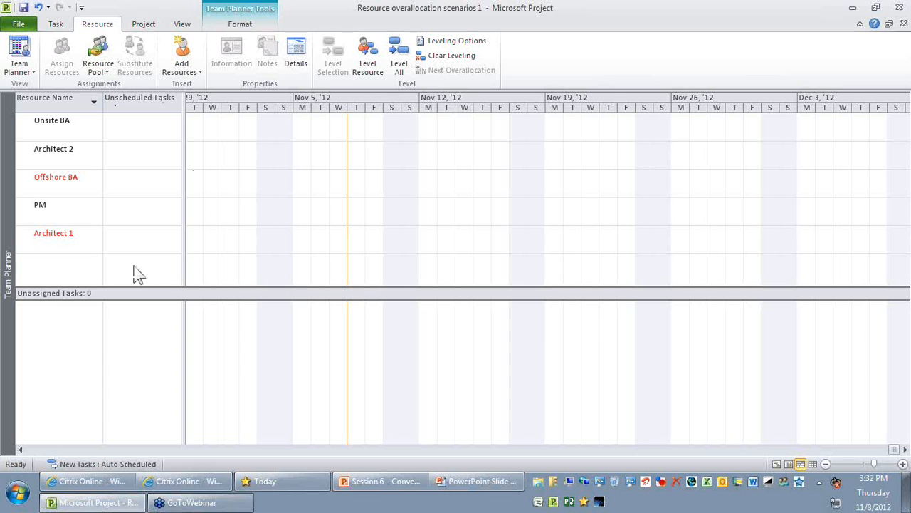
mouse_move(185, 257)
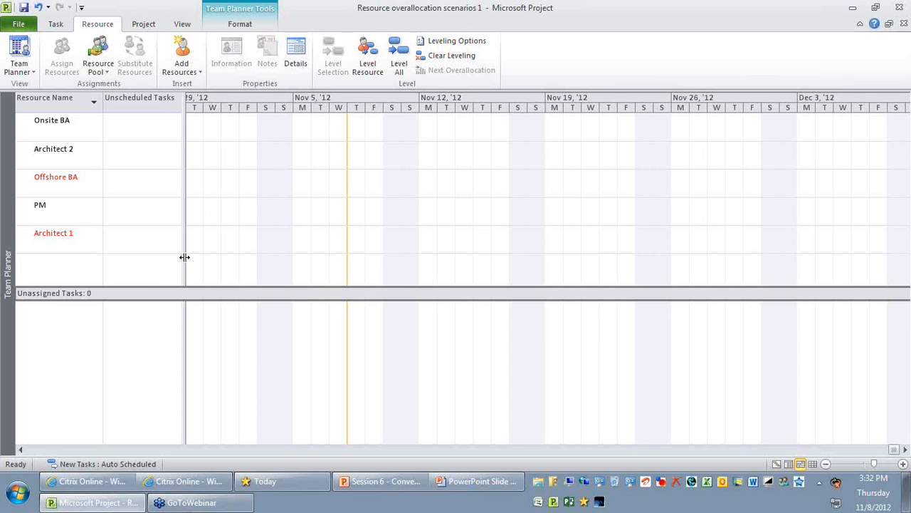
mouse_move(342, 249)
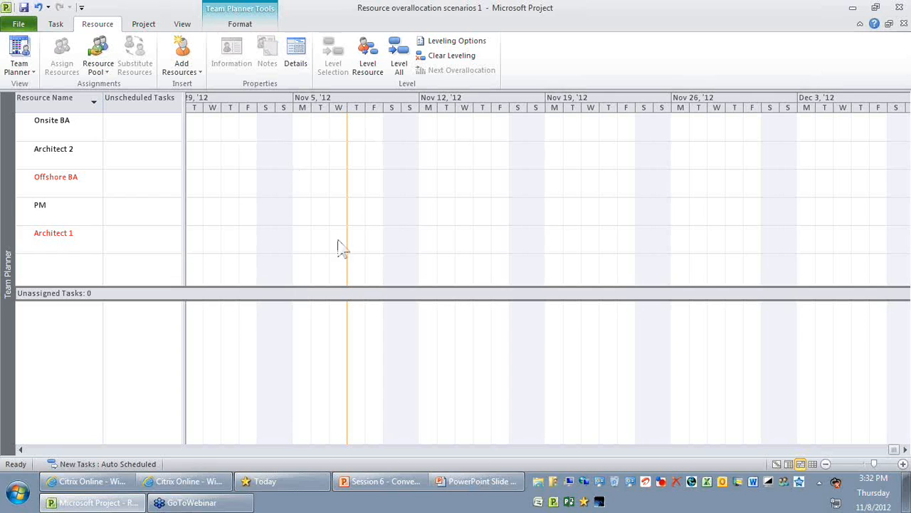
mouse_move(334, 131)
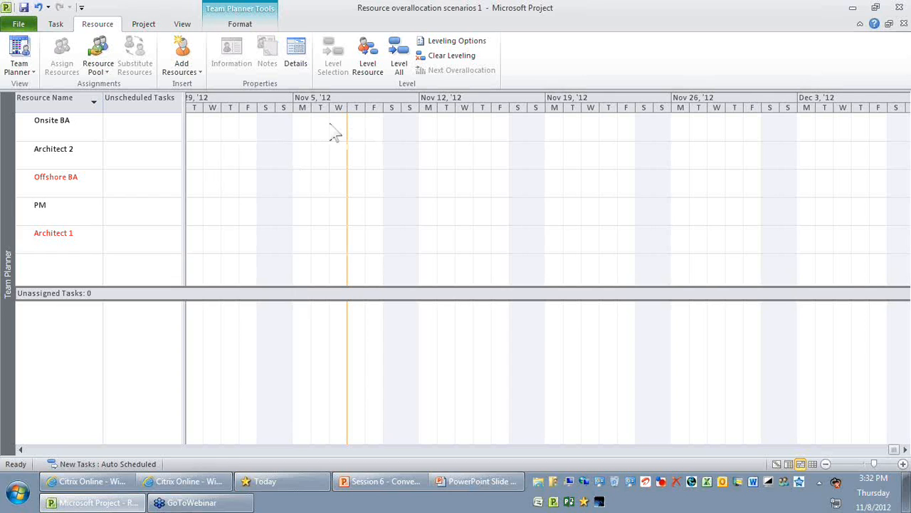
mouse_move(407, 359)
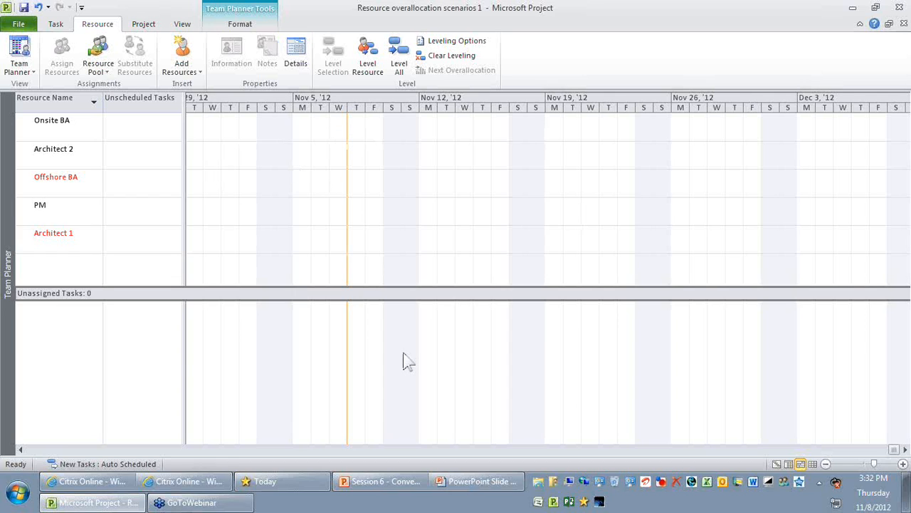
mouse_move(180, 389)
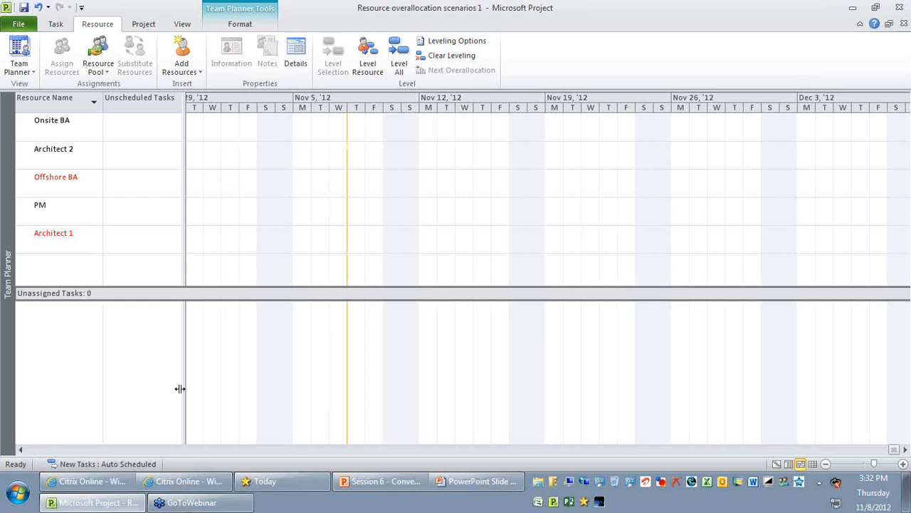
mouse_move(259, 413)
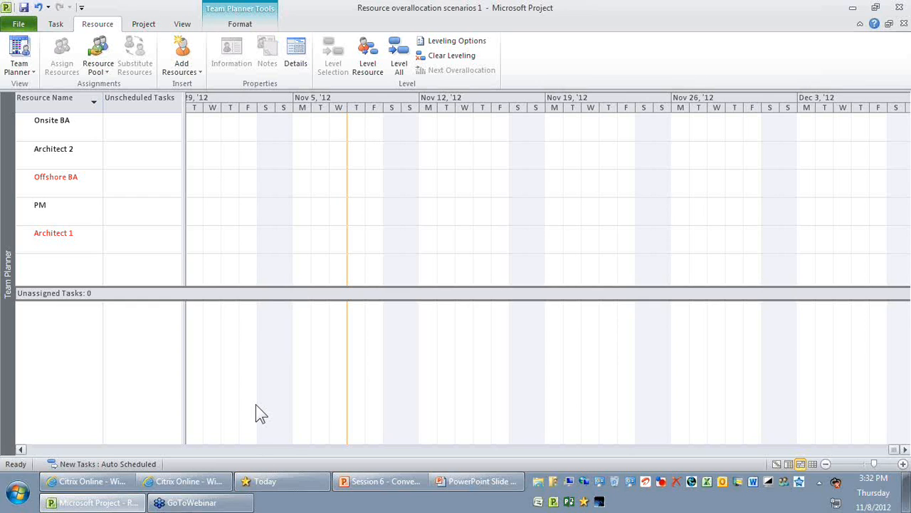
mouse_move(247, 290)
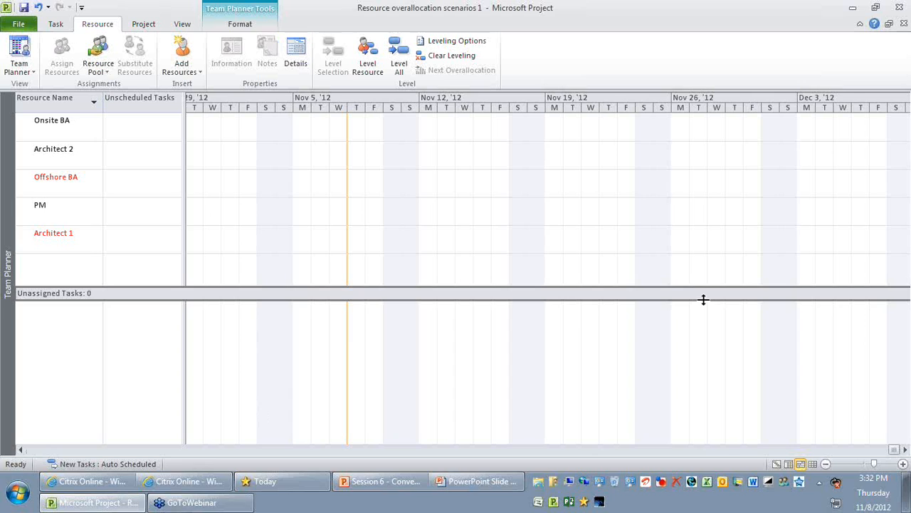
mouse_move(463, 324)
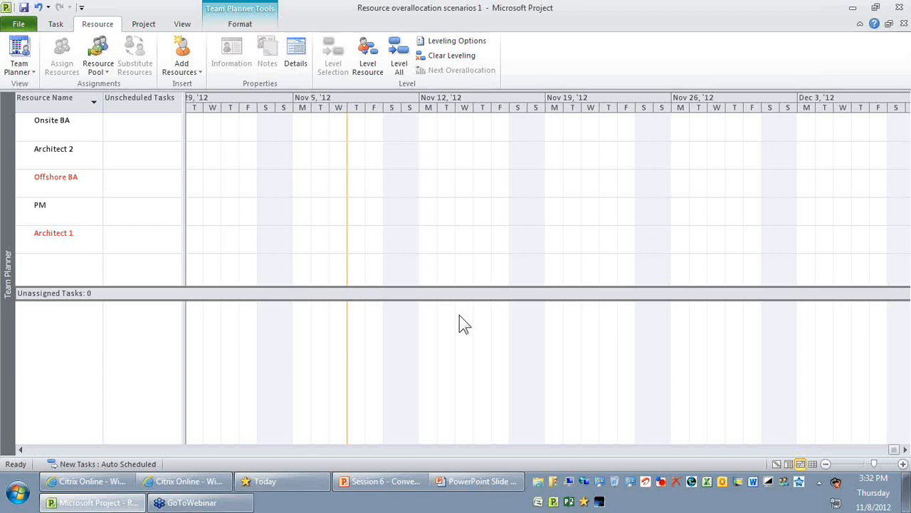
mouse_move(97, 396)
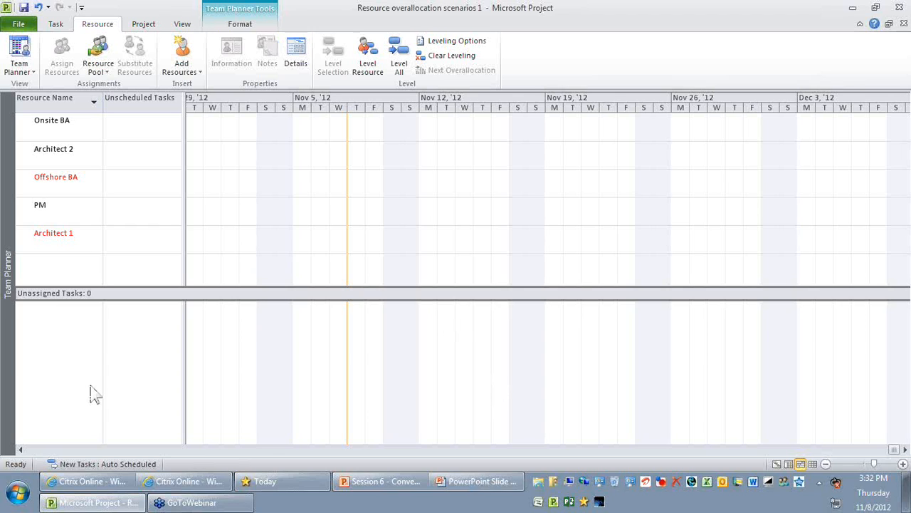
mouse_move(165, 418)
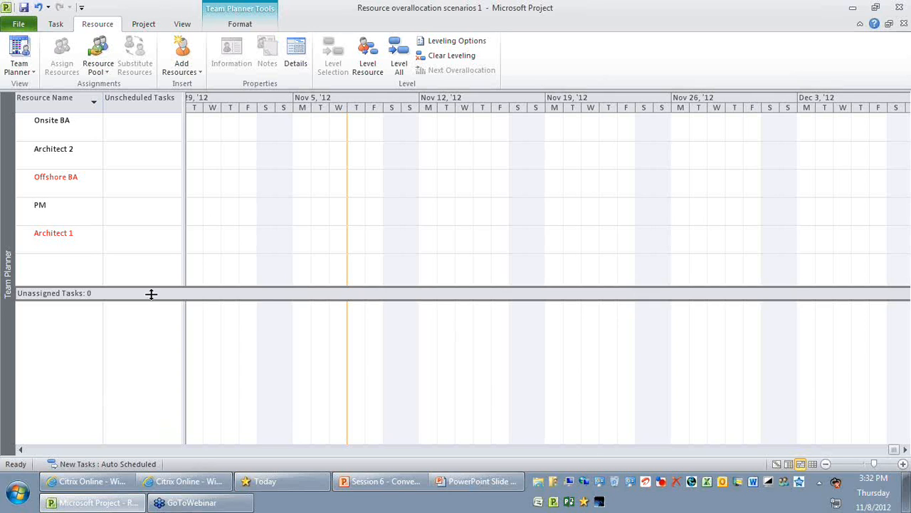
mouse_move(93, 196)
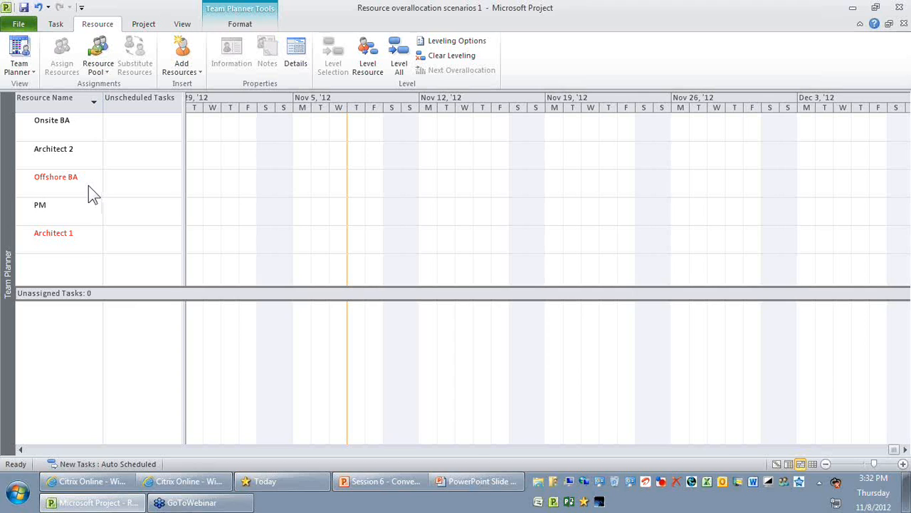
Switch to the Gantt Chart view listing the five tasks with work, dates and resources.
click(56, 177)
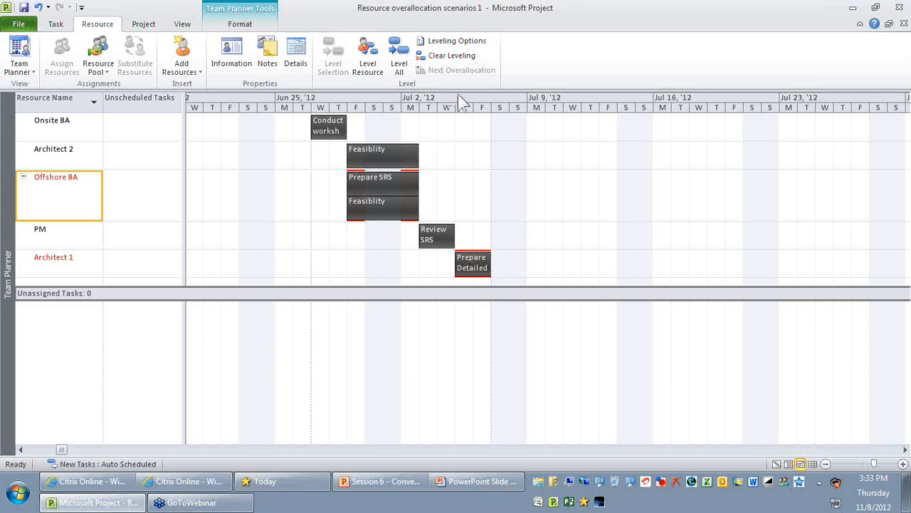
mouse_move(490, 85)
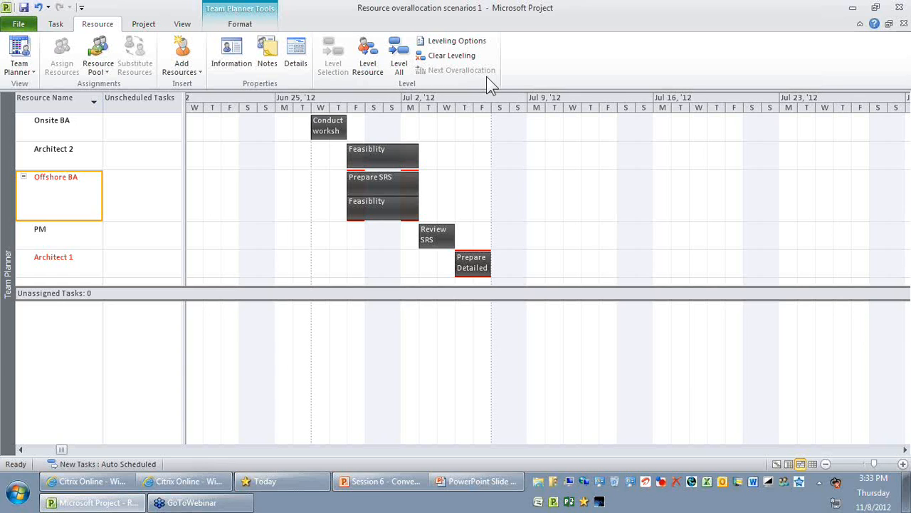
click(56, 23)
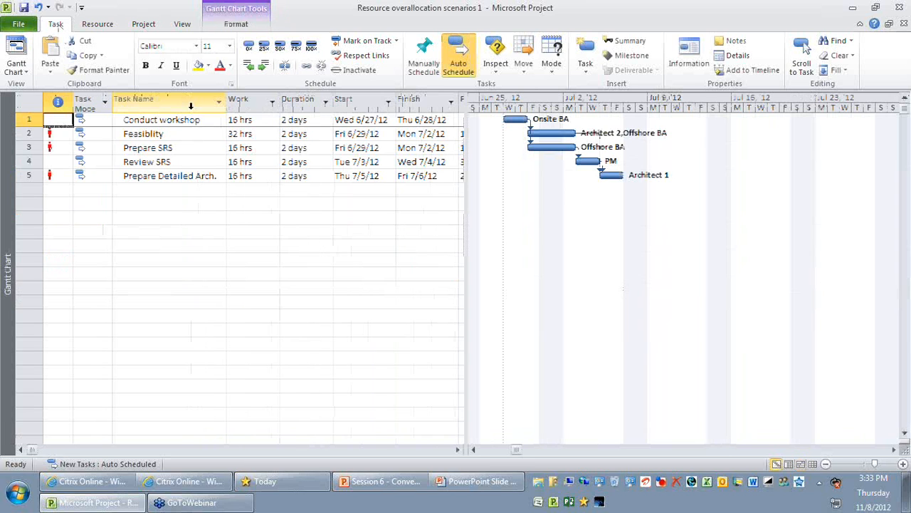
Return to the Team Planner view and bring up the project-level scheduling settings.
double_click(162, 120)
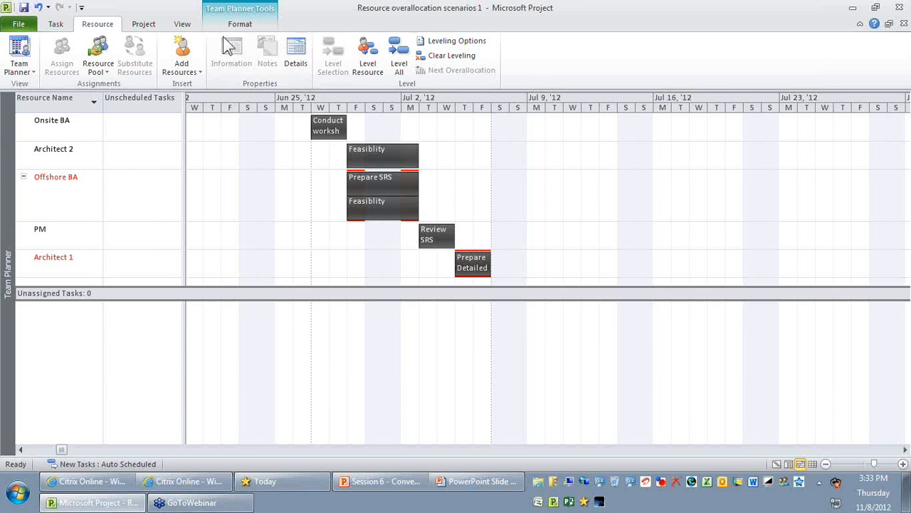
click(142, 23)
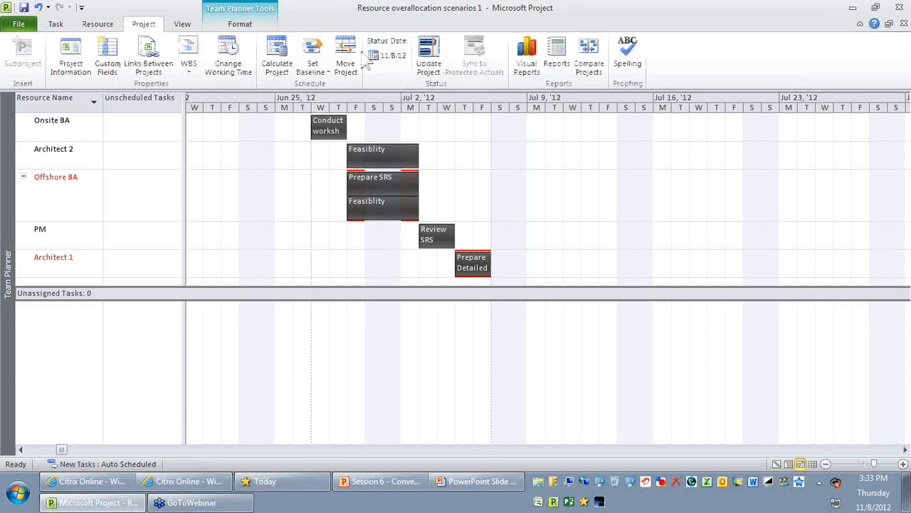
Set the project's status date to 6/14/12.
click(388, 56)
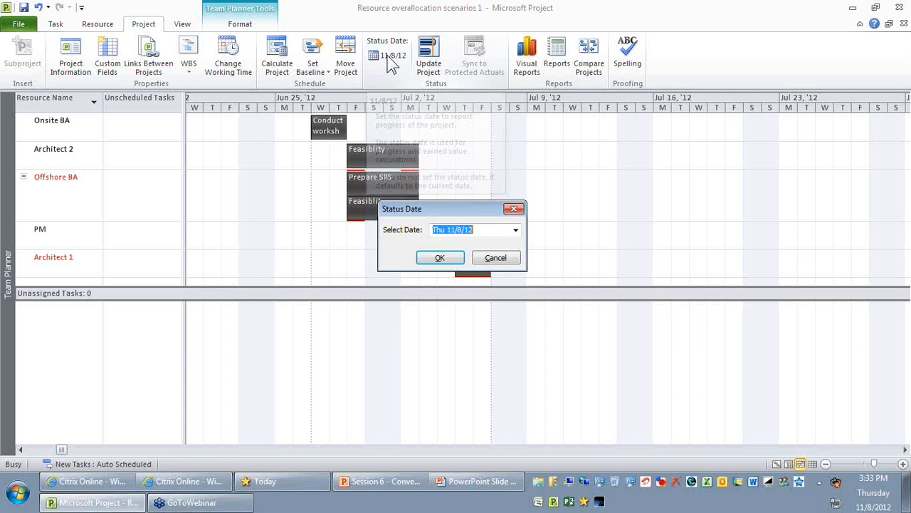
click(515, 229)
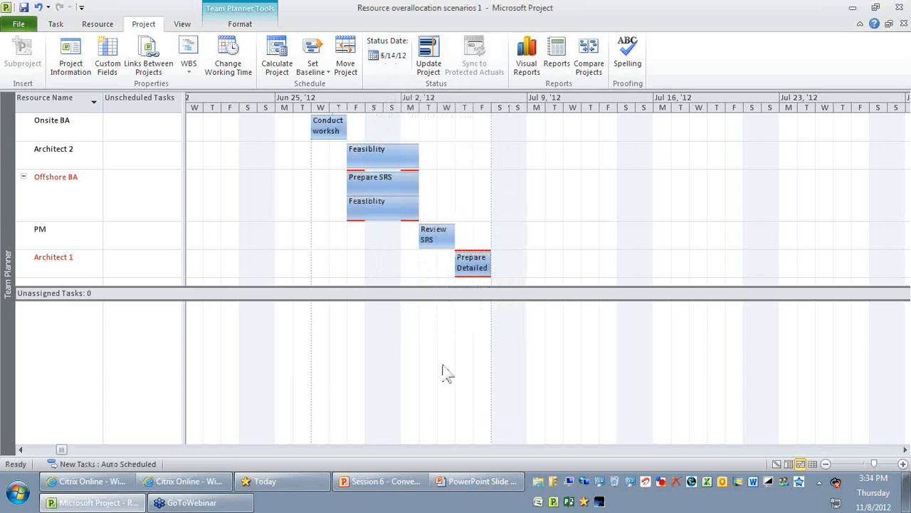
mouse_move(444, 359)
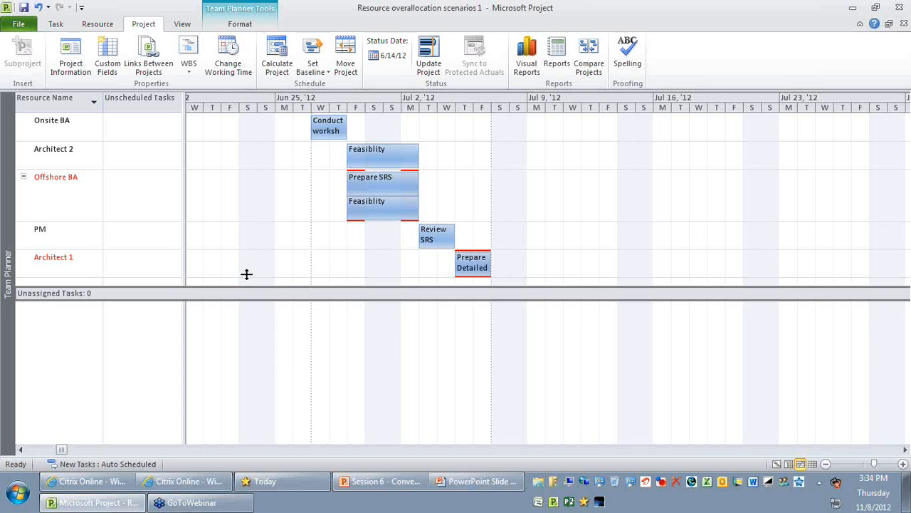
Select Offshore BA's second Feasibility task (6/29–7/2/12, 32h) to reassign it to Onsite BA.
click(382, 177)
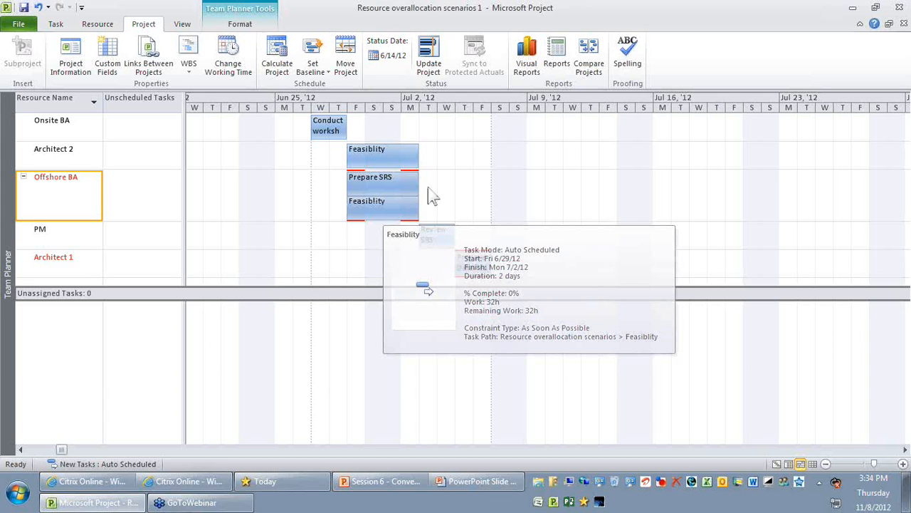
mouse_move(427, 240)
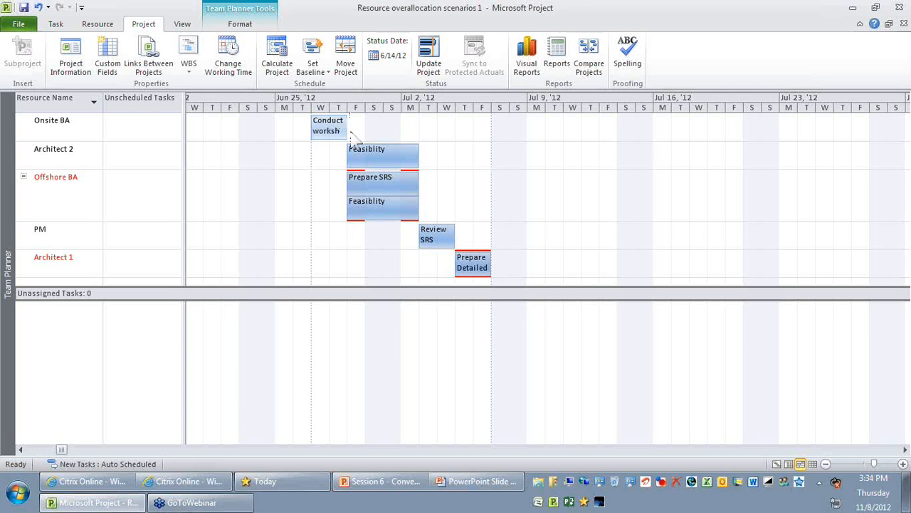
mouse_move(377, 216)
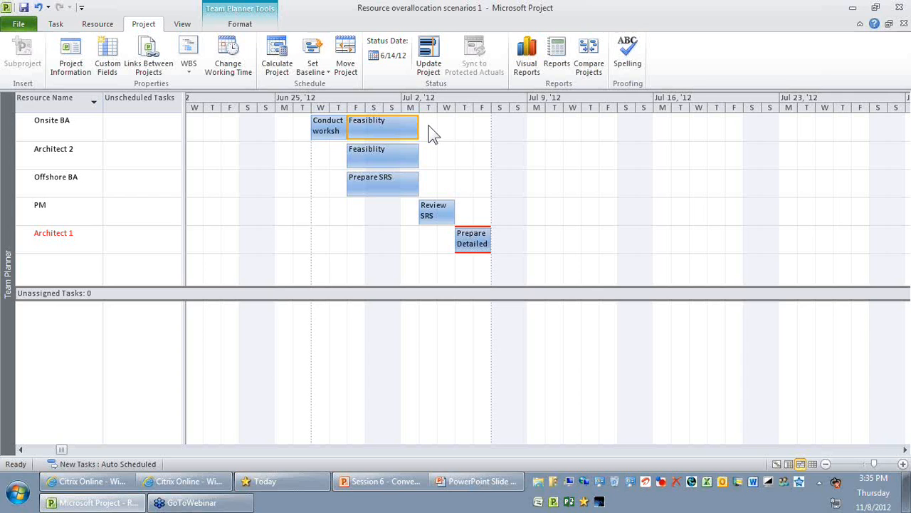
mouse_move(399, 131)
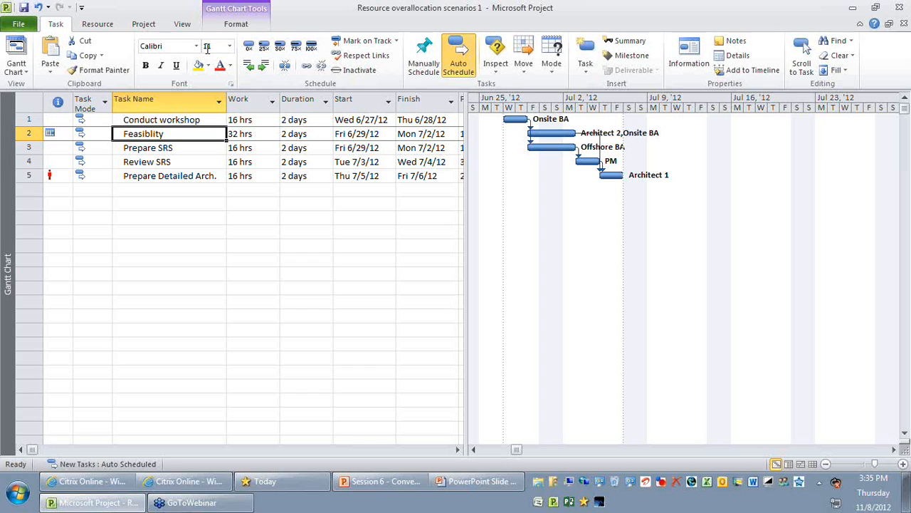
click(97, 23)
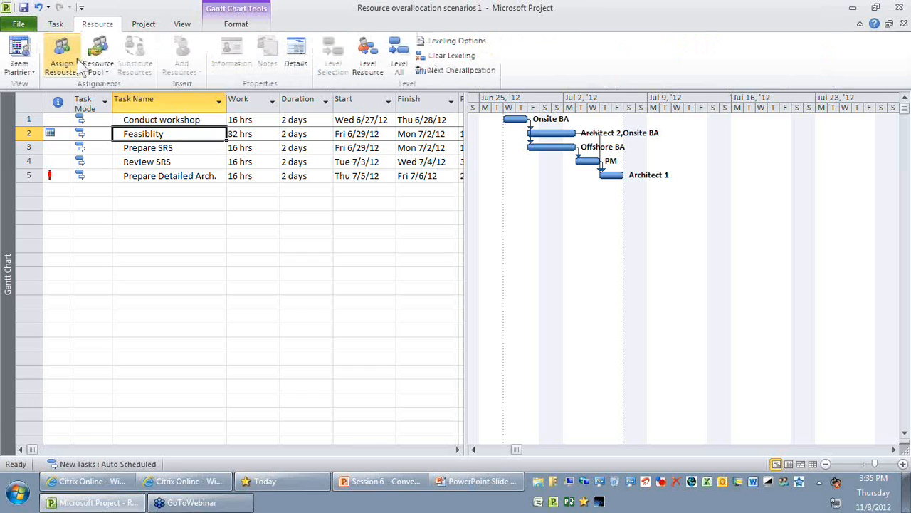
double_click(142, 134)
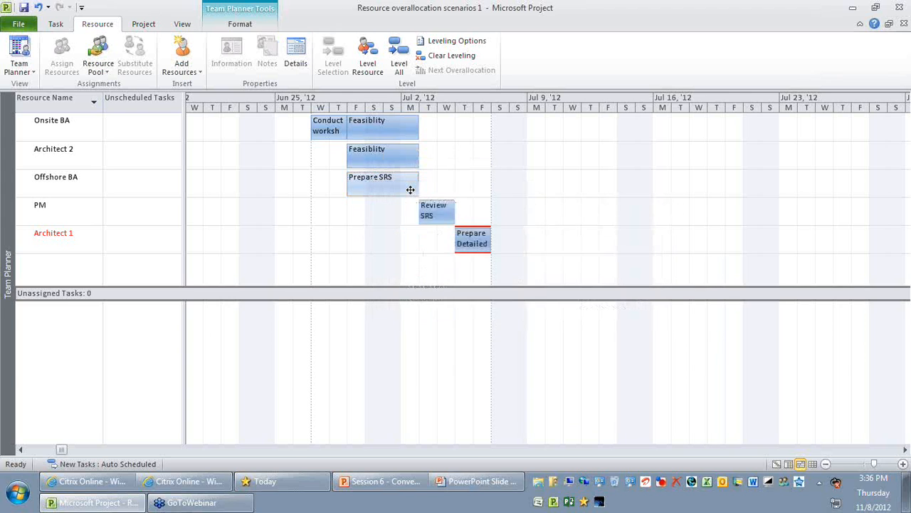
mouse_move(410, 191)
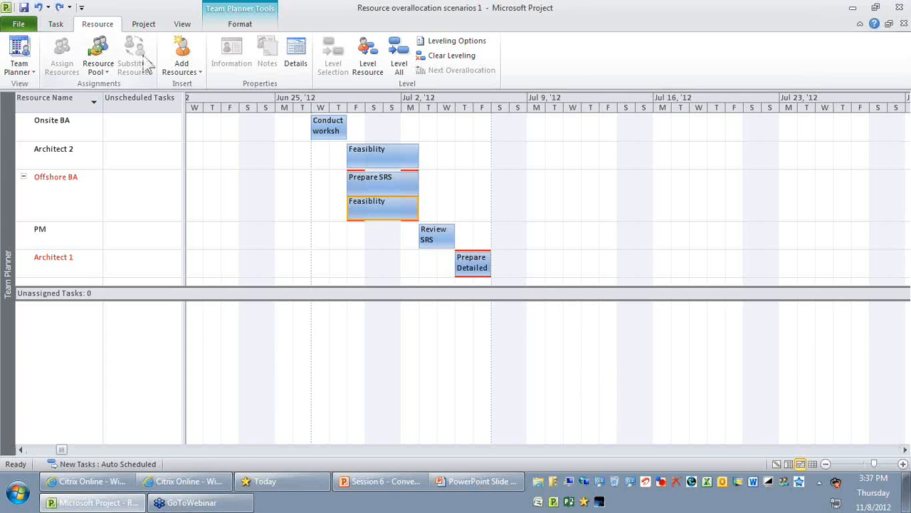
Move the selected Feasibility task forward one week, clearing Offshore BA's overallocation.
click(55, 23)
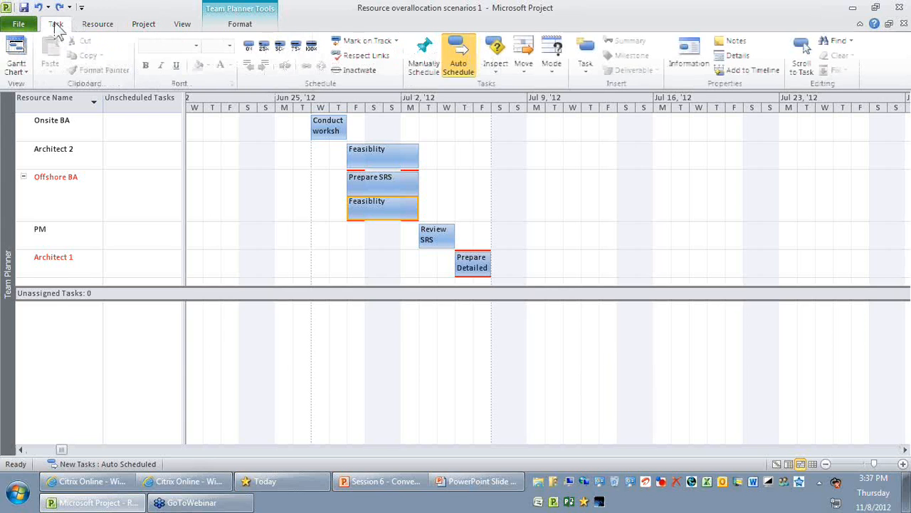
click(524, 57)
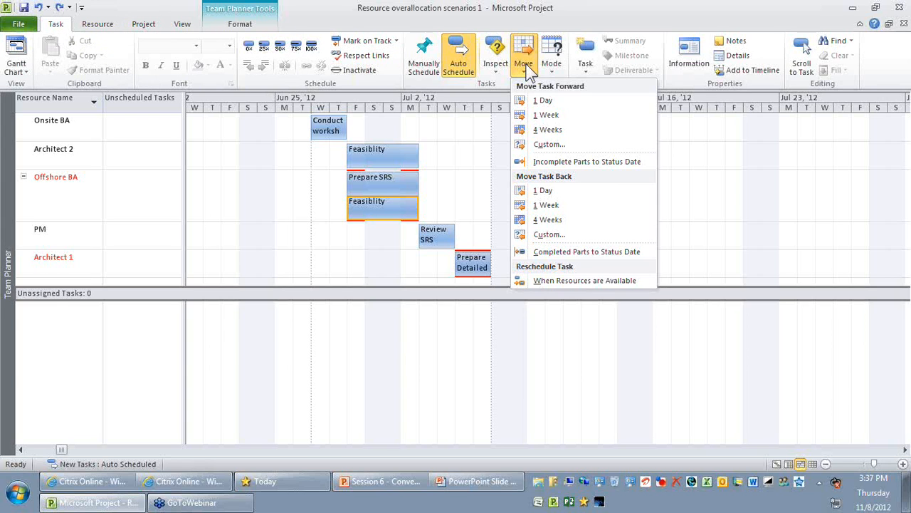
mouse_move(555, 114)
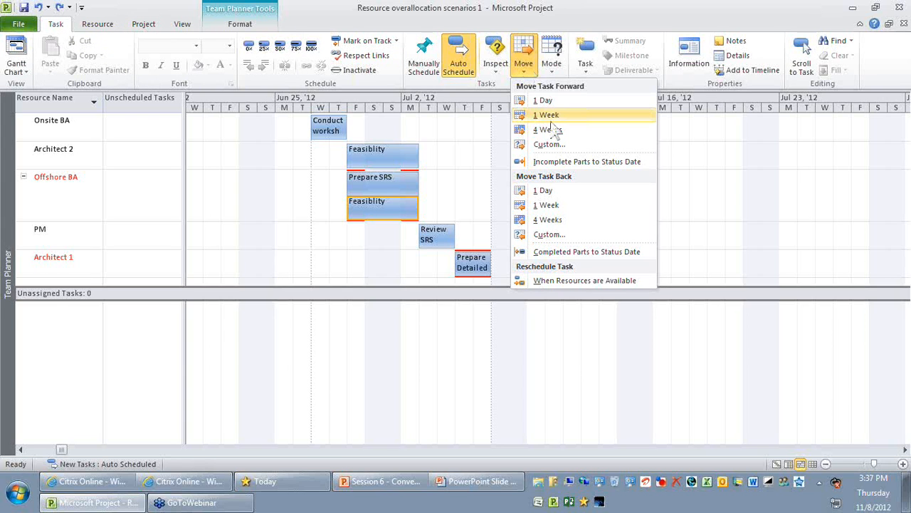
mouse_move(546, 114)
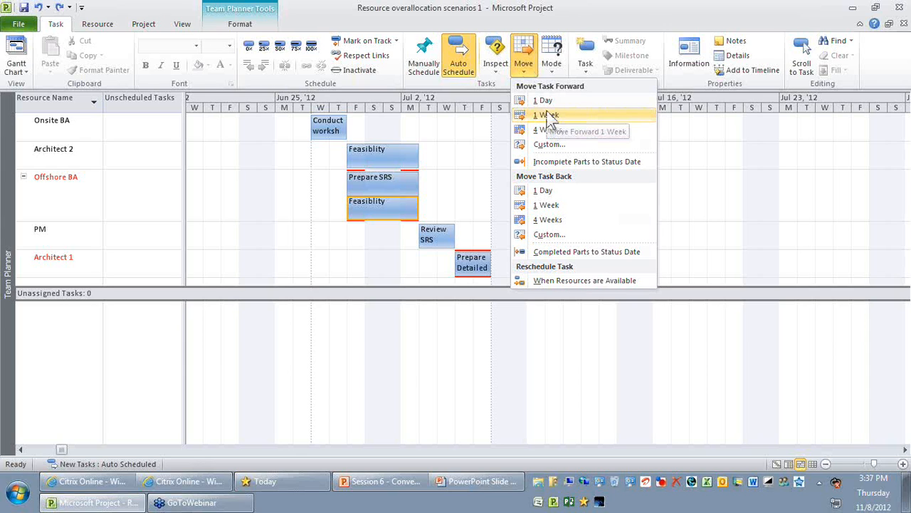
click(547, 116)
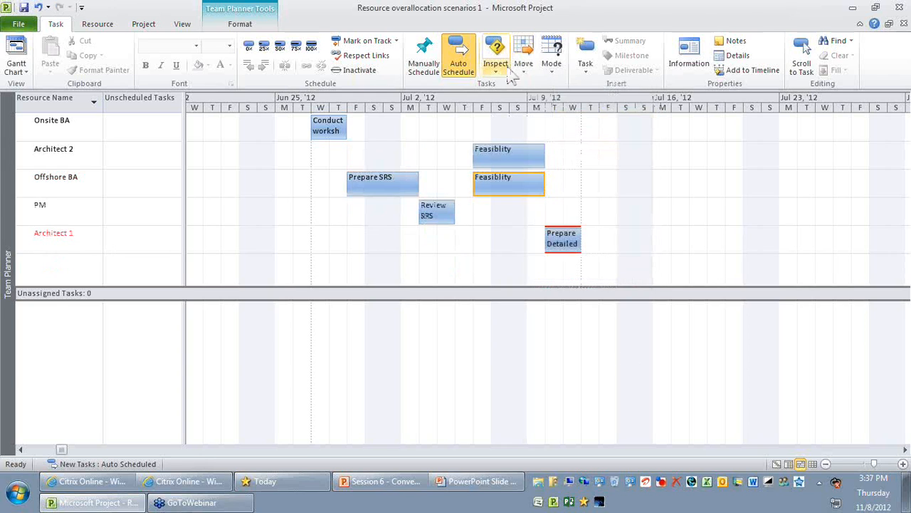